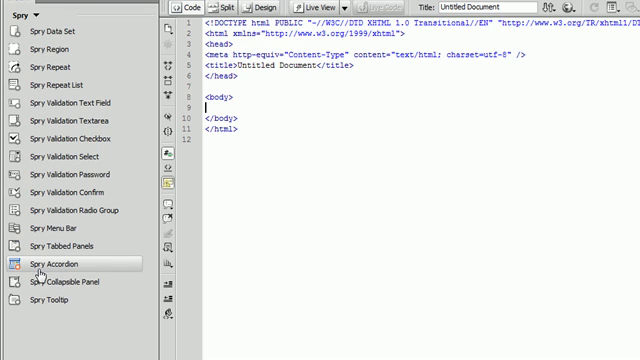
mouse_move(50, 276)
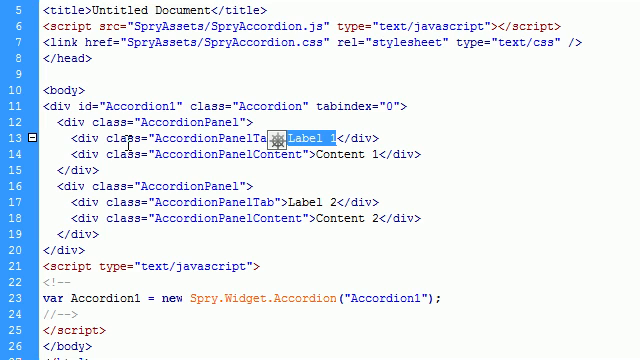
mouse_move(292, 232)
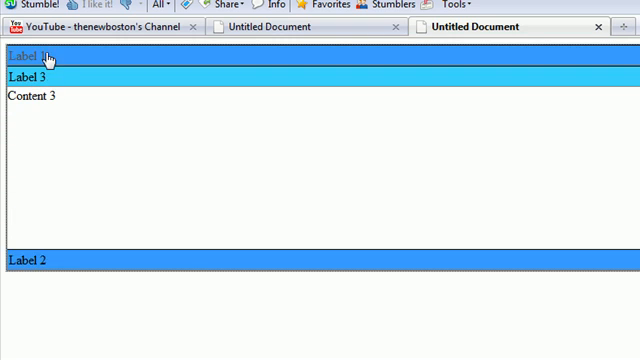
mouse_move(32, 262)
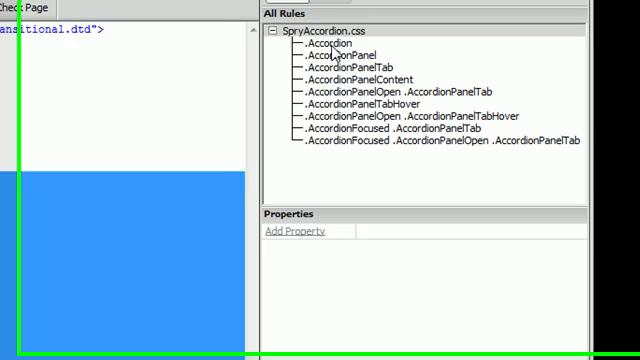
Select the .Accordion rule under SpryAccordion.css to reveal its border and overflow properties.
left_click(330, 44)
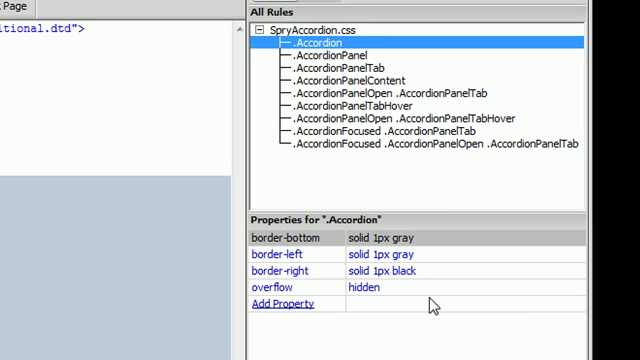